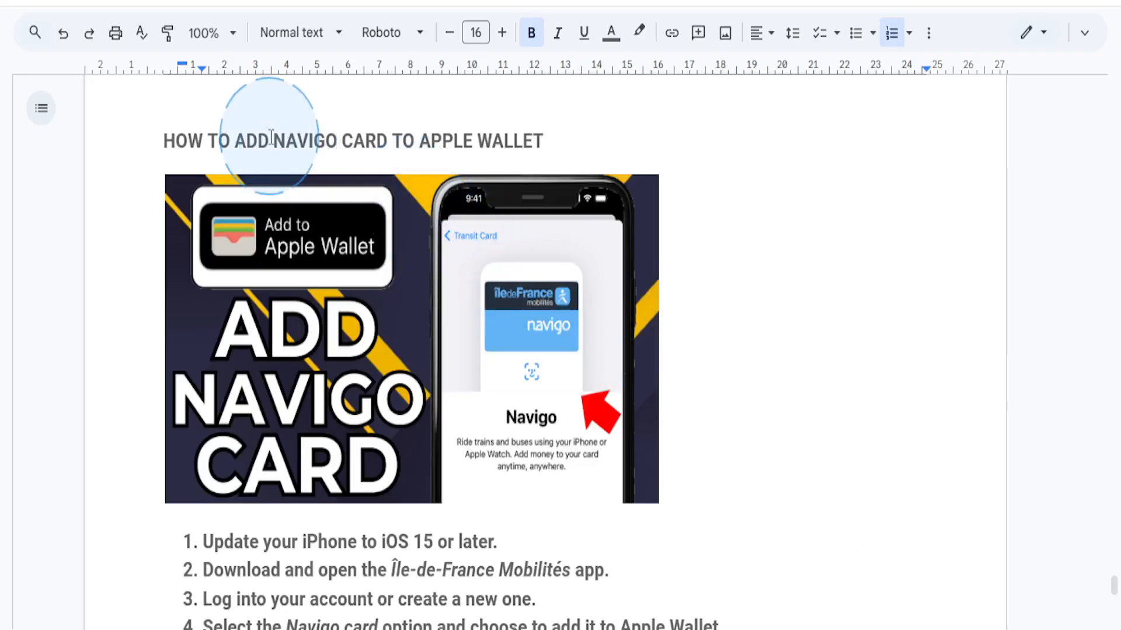
Step: Select the heading phrase 'ADD NAVIGO CARD TO APPLE WALLET' by dragging across it
drag(236, 140, 389, 141)
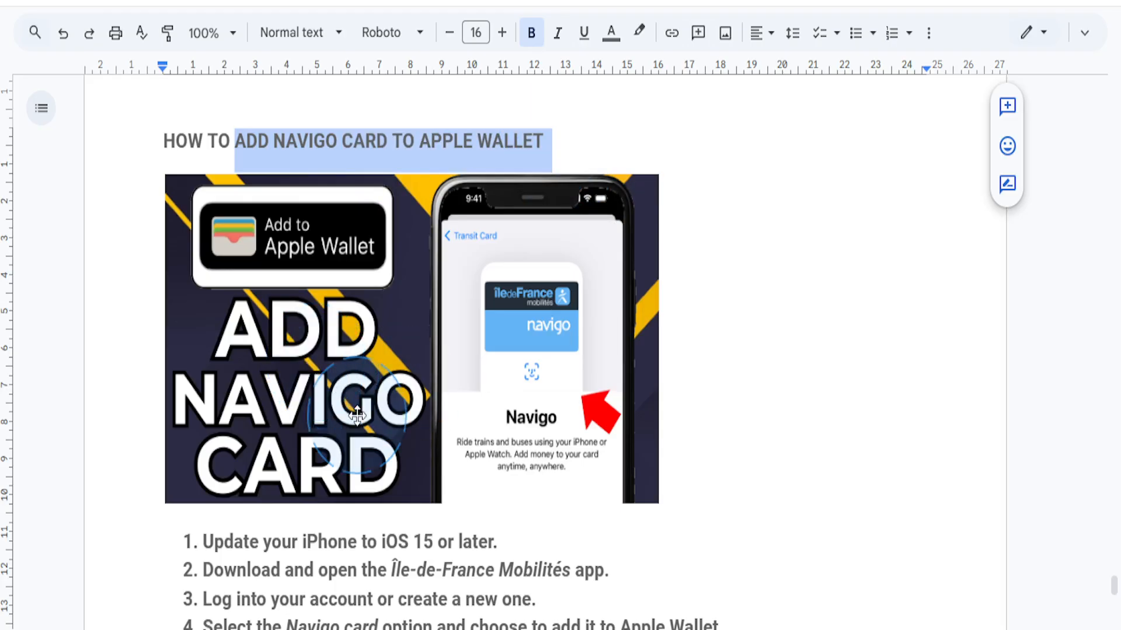
Step: Scroll down to the six-step list, starting with updating the iPhone to iOS 15
scroll(down, 3)
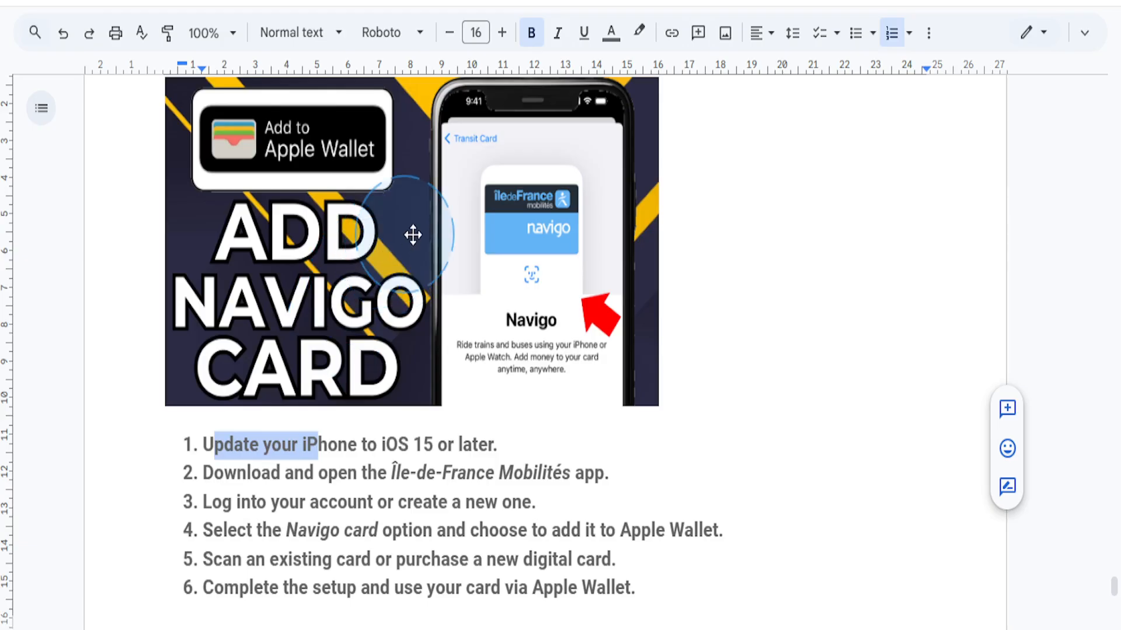
scroll(up, 3)
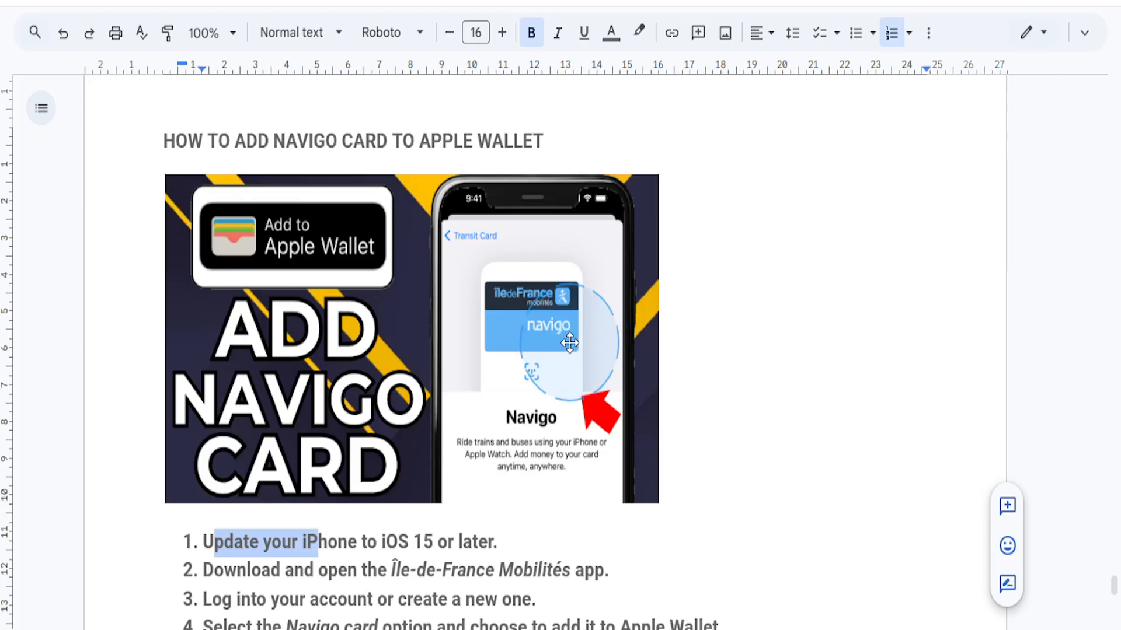
scroll(down, 3)
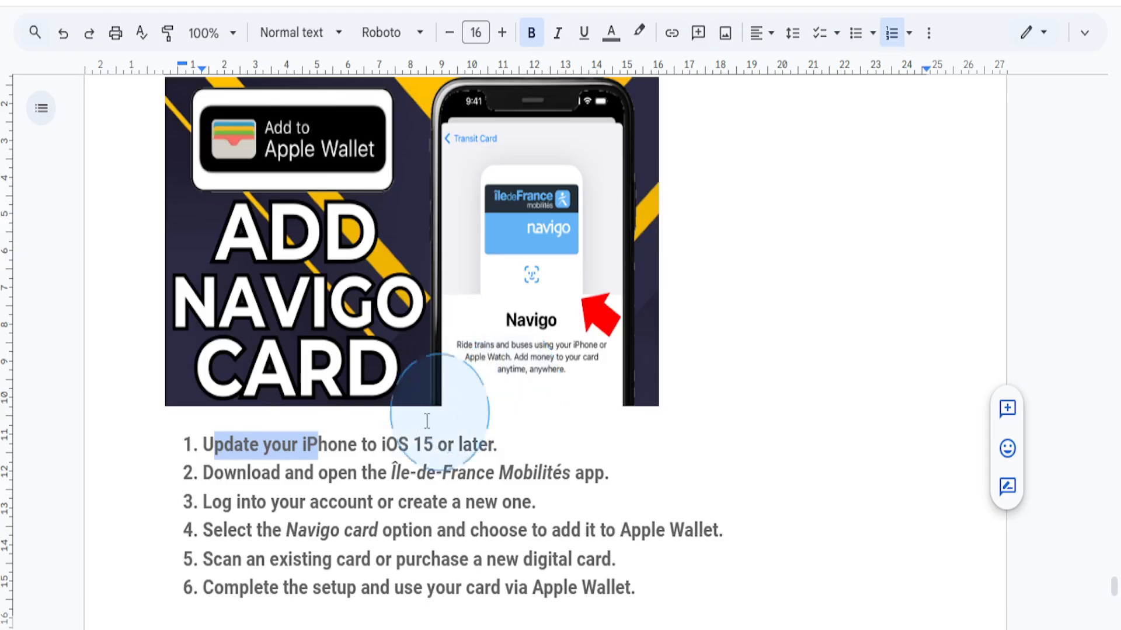
Step: Scroll further down to step 5 about scanning or buying a digital Navigo card
scroll(down, 3)
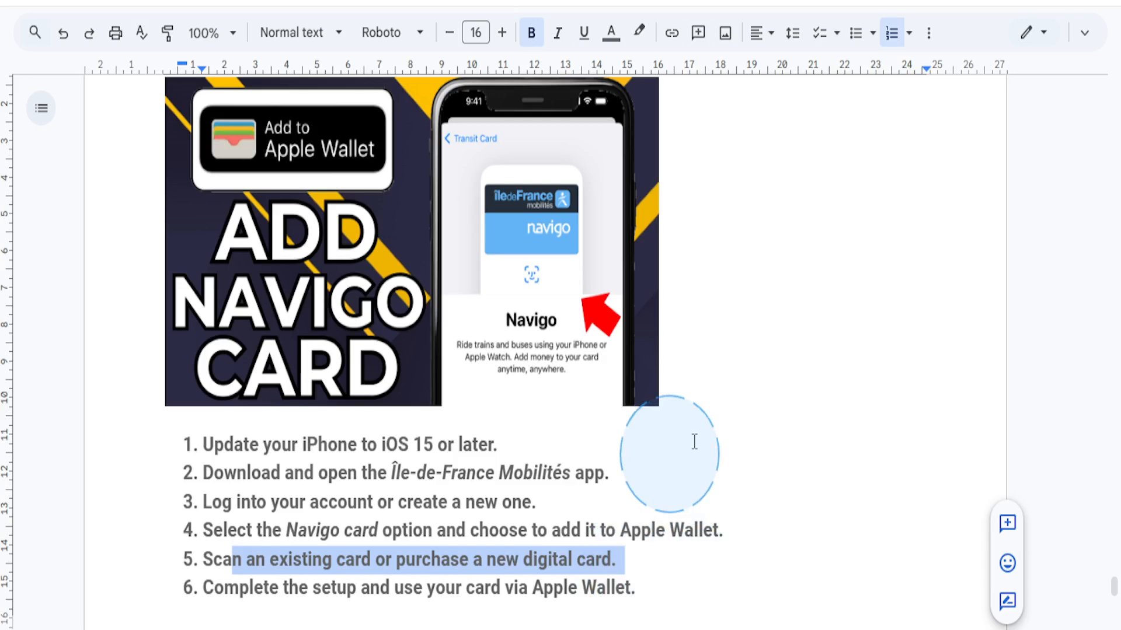
mouse_move(697, 402)
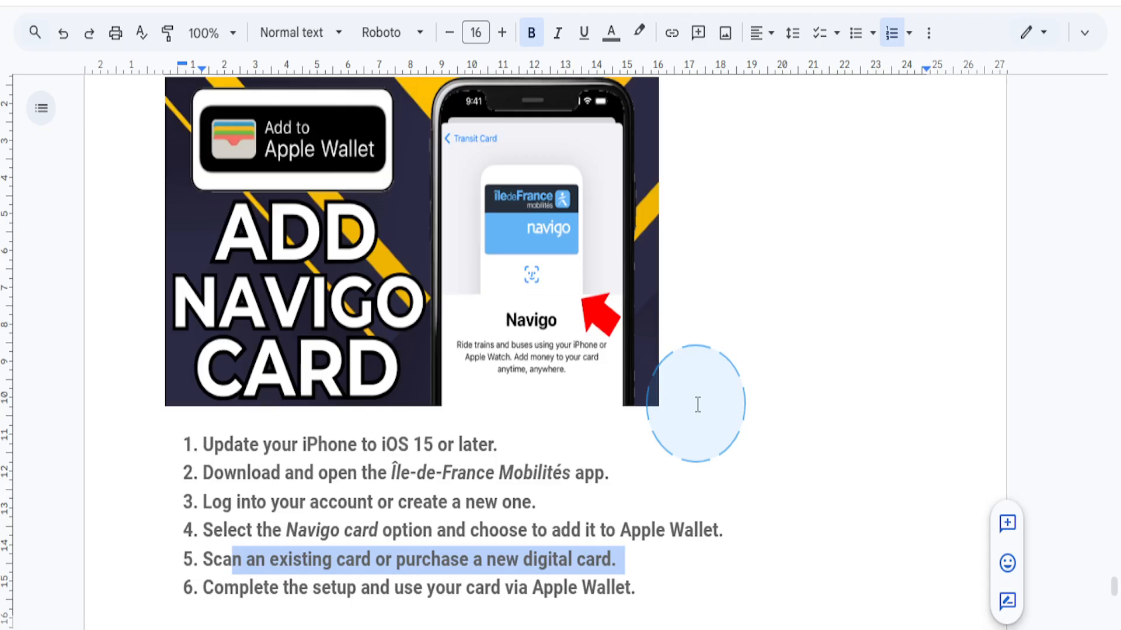
mouse_move(567, 439)
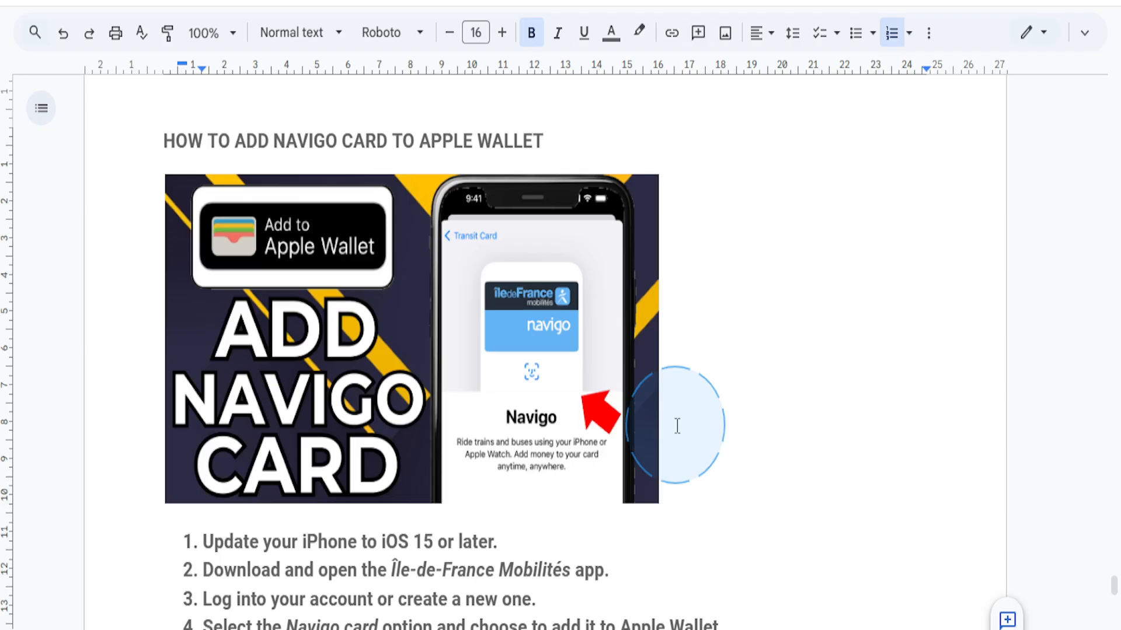
mouse_move(658, 465)
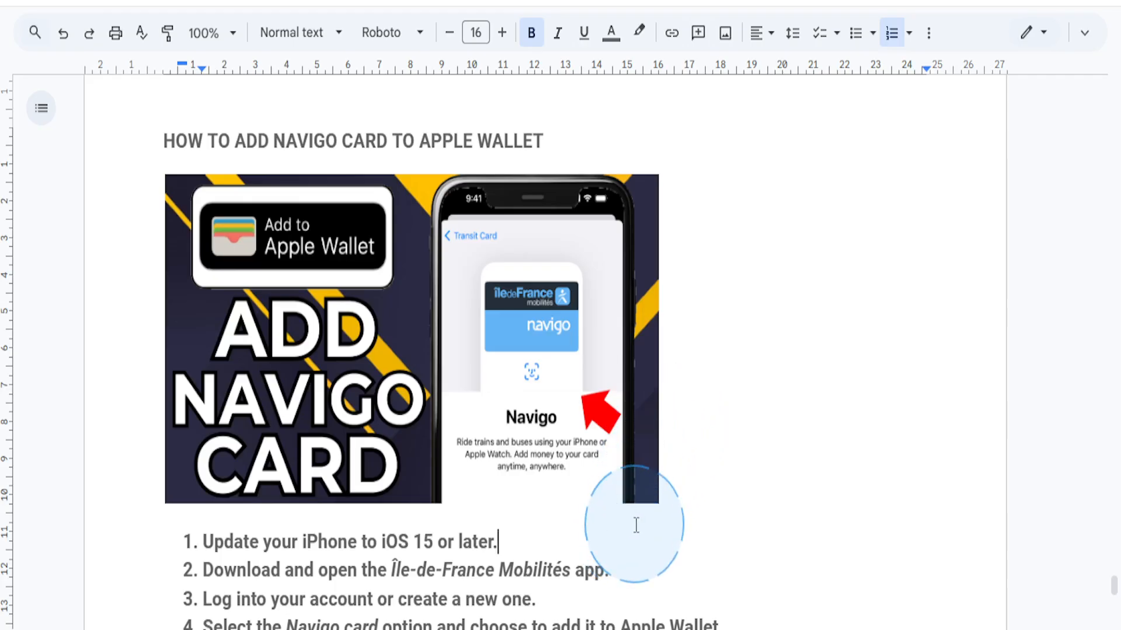
mouse_move(858, 604)
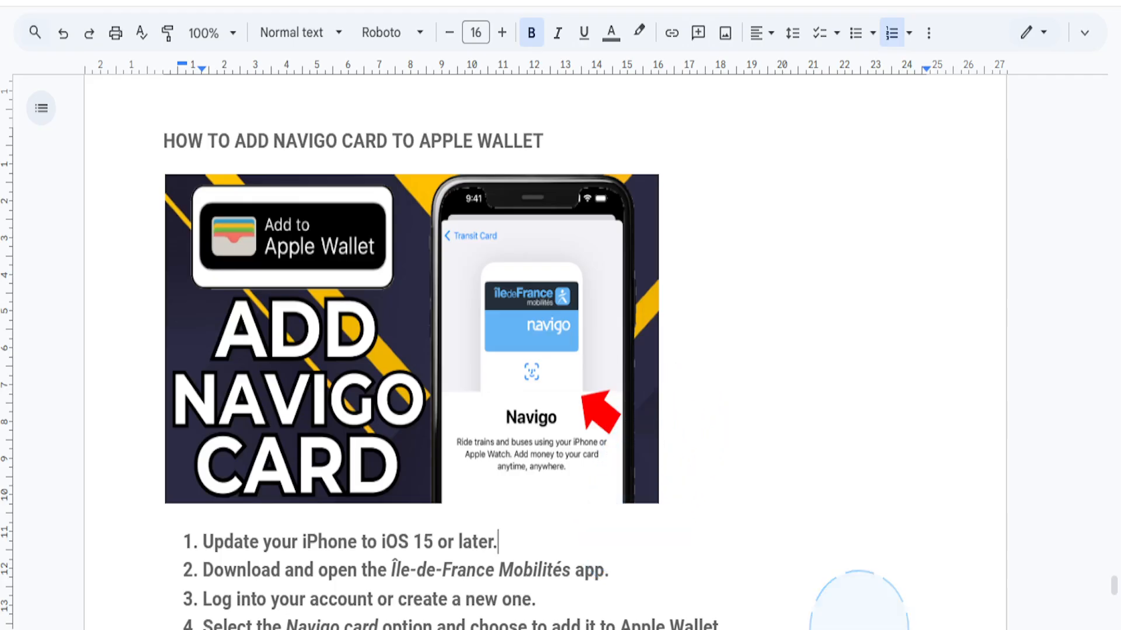